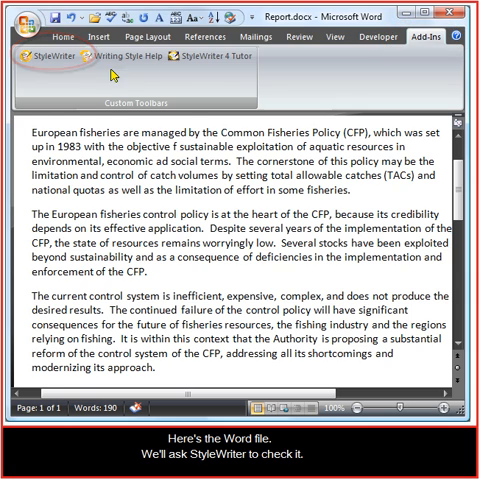
- Confirm the checked style categories and return to the marked-up report text with highlighted problems
click(42, 64)
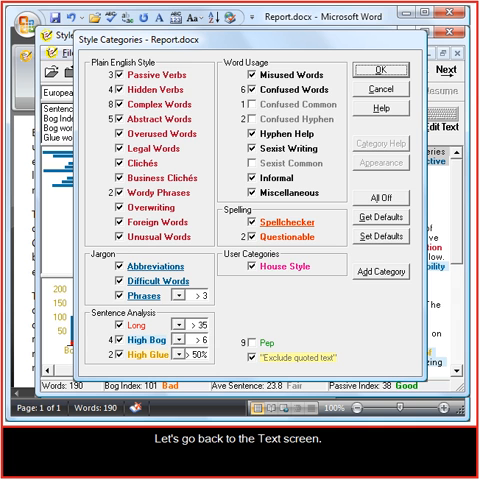
mouse_move(386, 66)
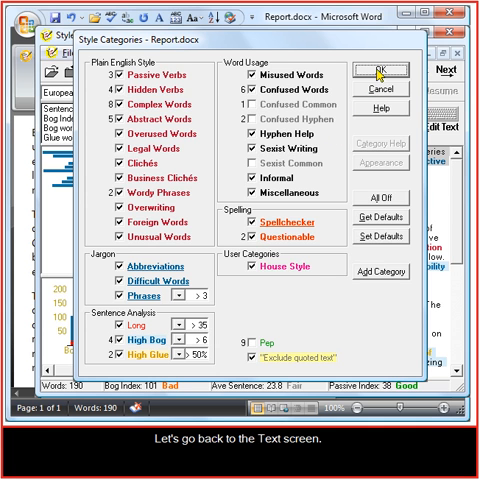
click(372, 66)
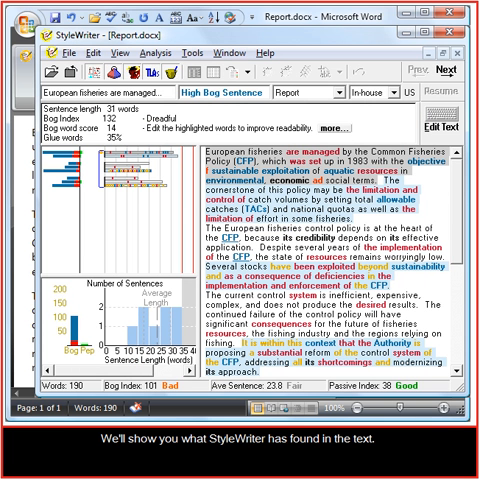